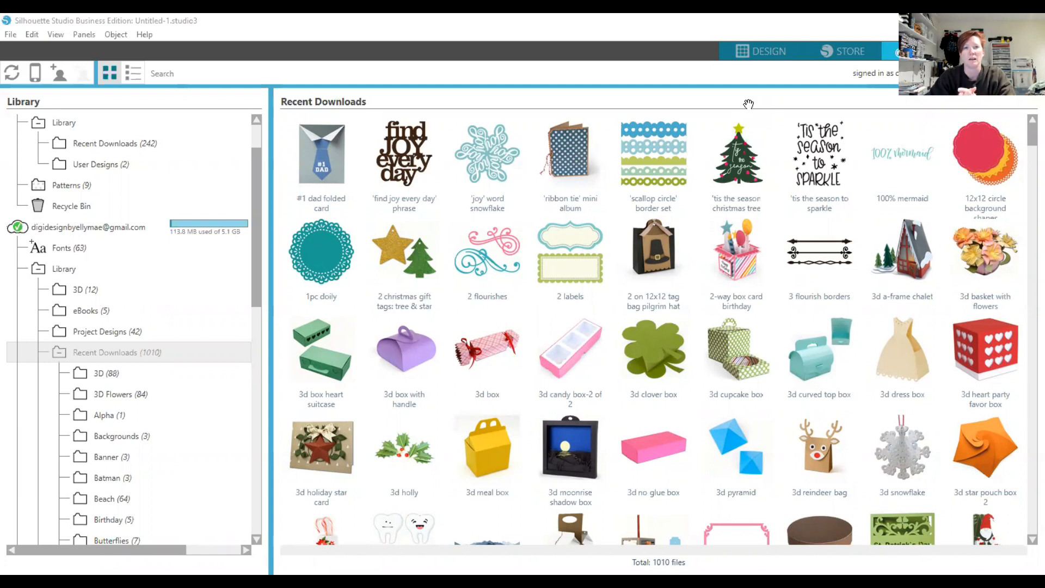
pyautogui.moveTo(862, 25)
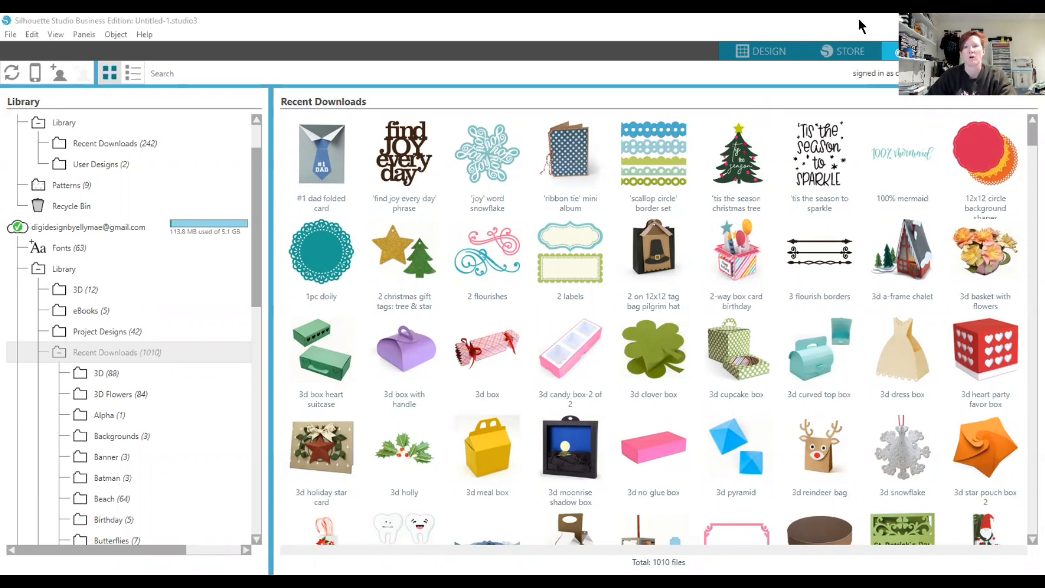
pyautogui.moveTo(823, 54)
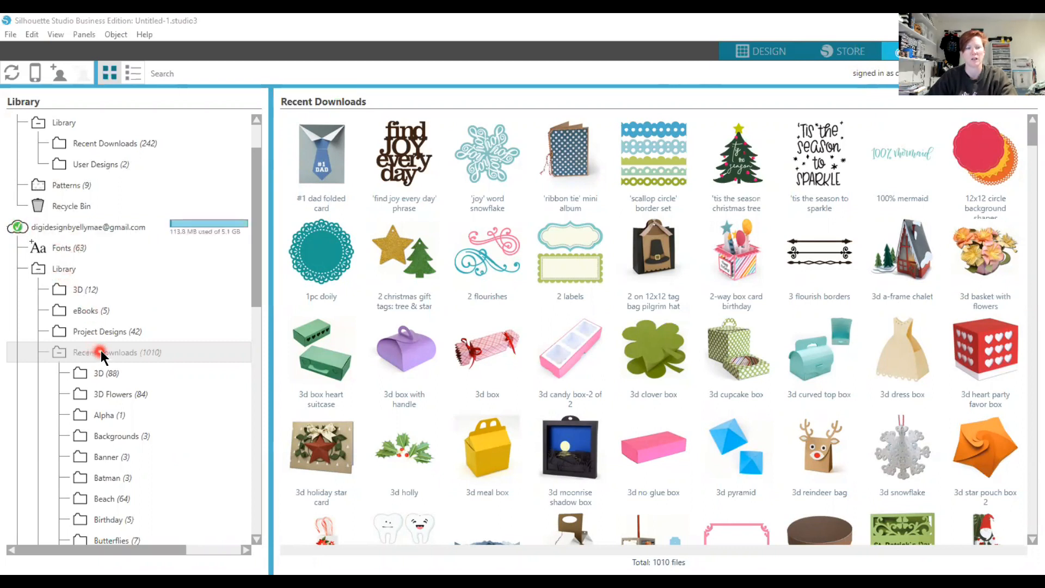
# Review Recent Downloads folder options and let the cloud library sync up to 1038 designs.
pyautogui.rightClick(104, 355)
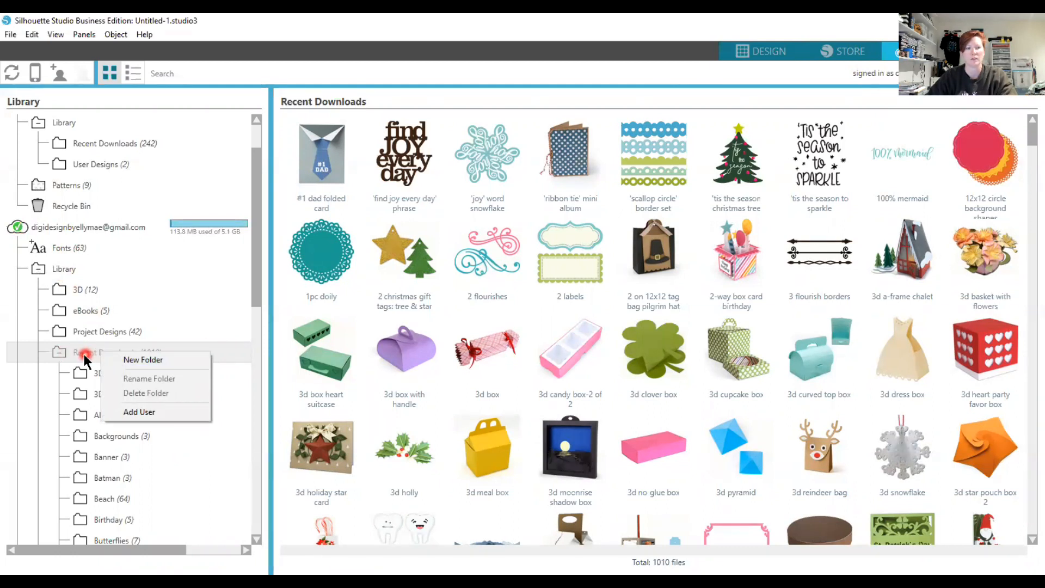
pyautogui.moveTo(173, 366)
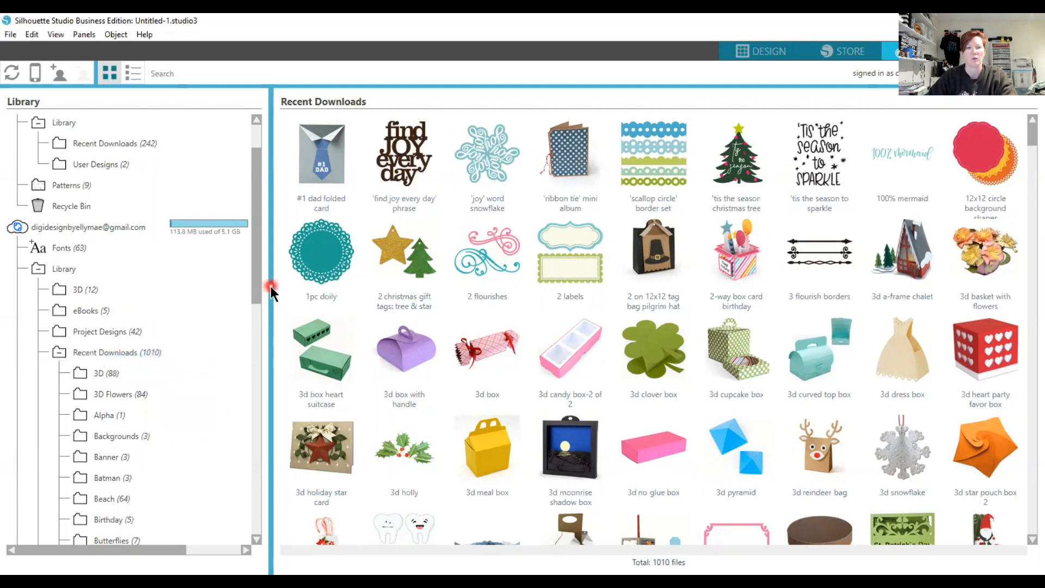
pyautogui.moveTo(257, 293); pyautogui.dragTo(257, 426)
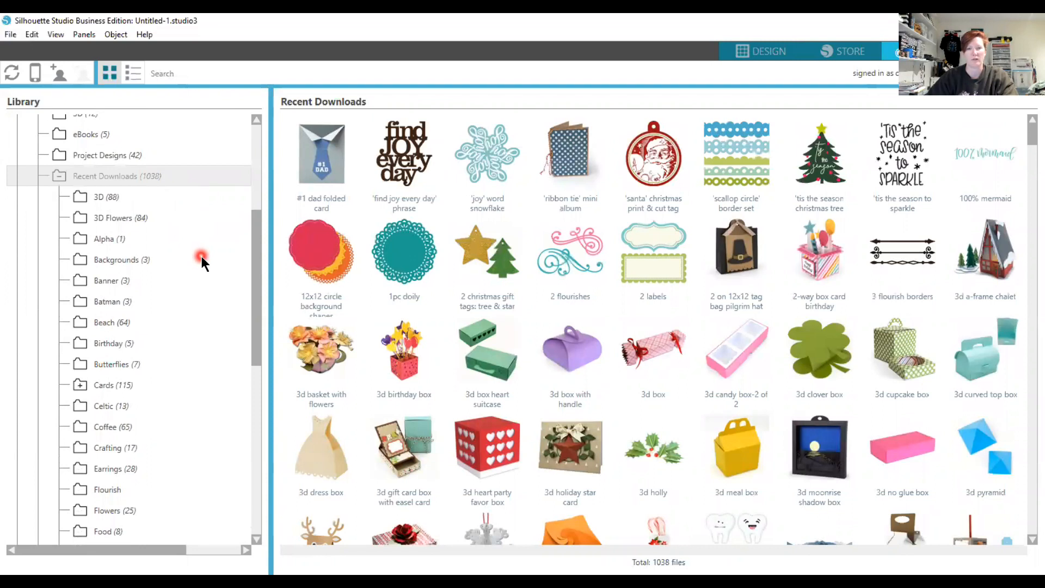
pyautogui.scroll(-3)
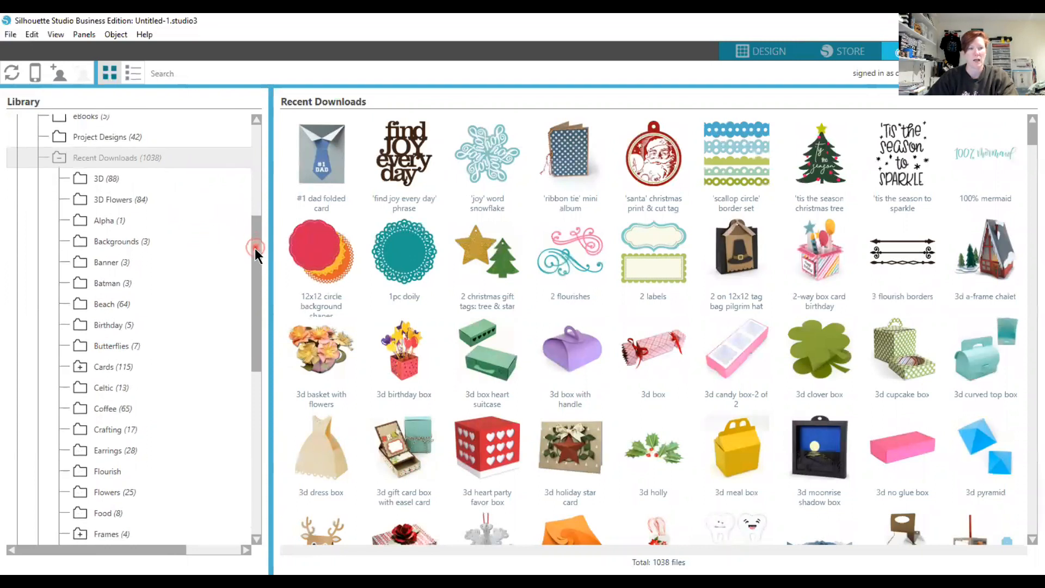
pyautogui.scroll(-3)
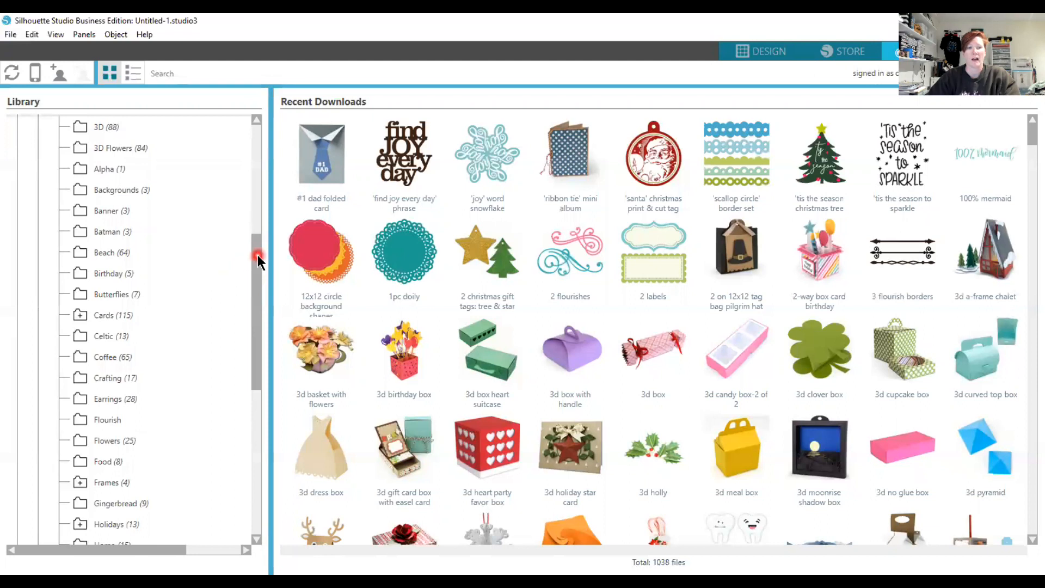
pyautogui.scroll(-3)
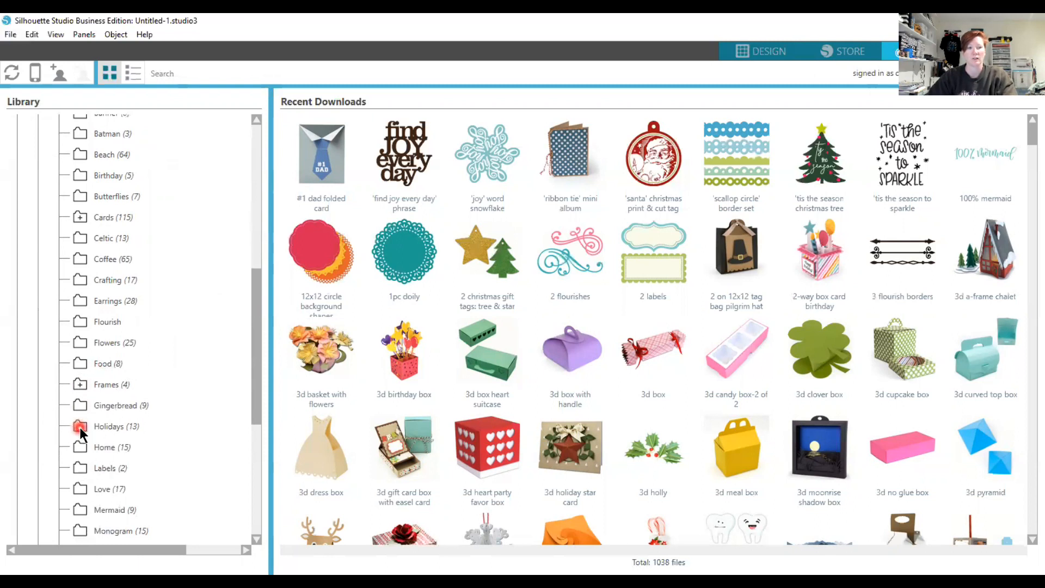
# Show the Holidays folder's 13 designs and its Christmas, Easter, Halloween and St Patrick's Day subfolders.
pyautogui.click(79, 426)
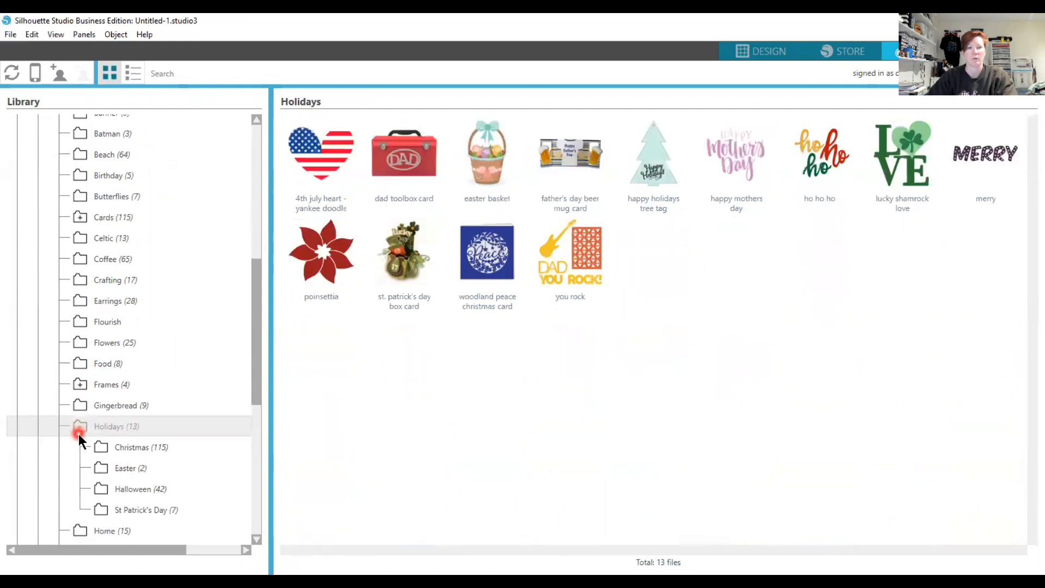
pyautogui.moveTo(125, 516)
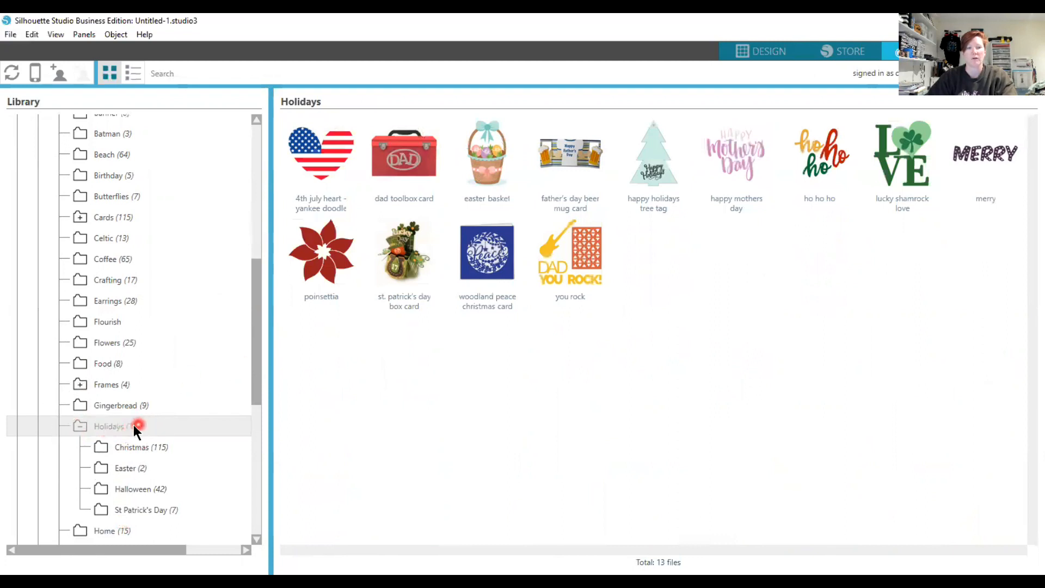
pyautogui.moveTo(485, 131)
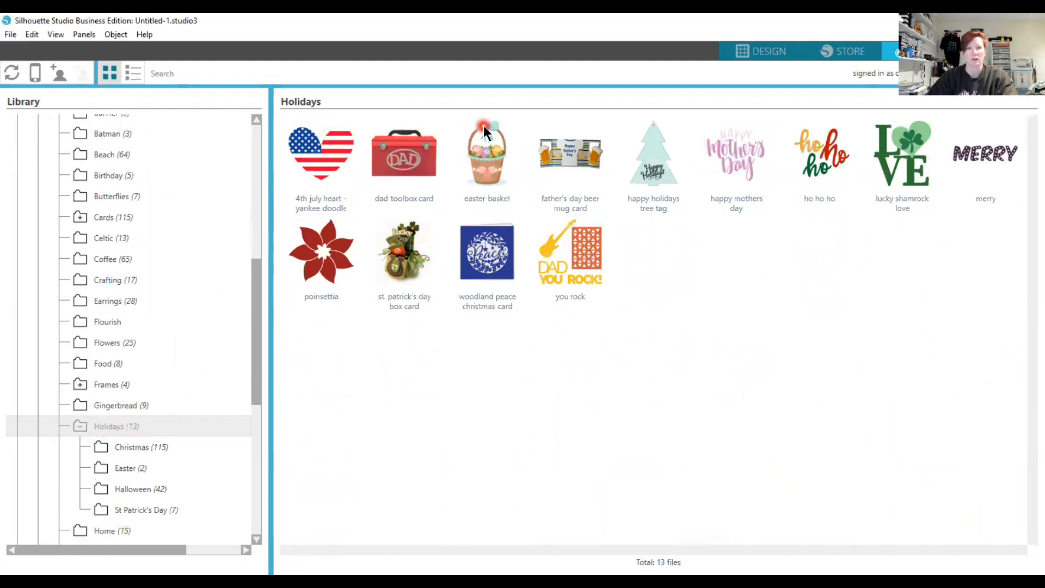
pyautogui.moveTo(571, 274)
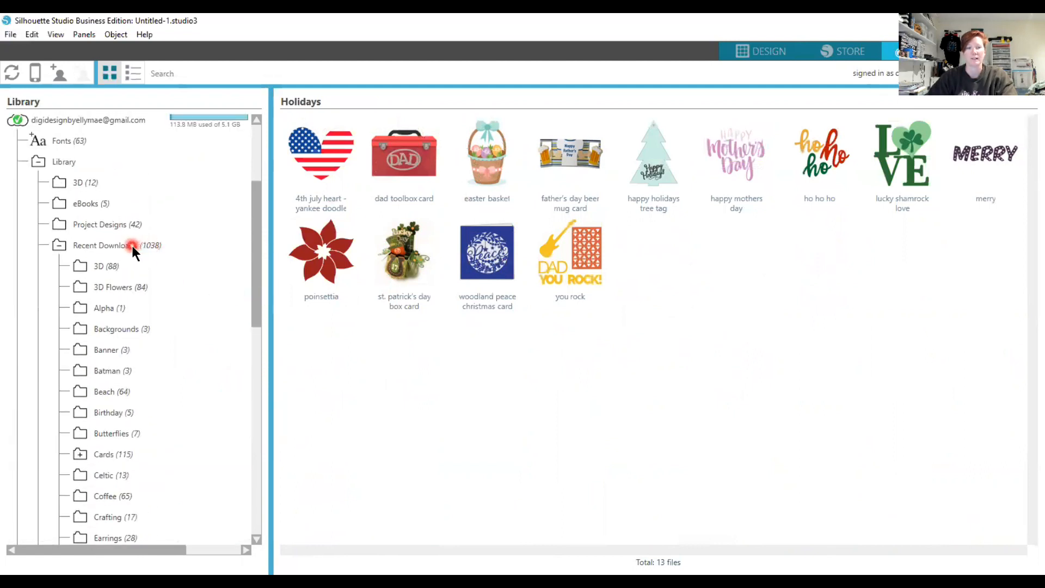
# Move the 3d birthday box from Recent Downloads into Cards, leaving 1037 downloads and 116 cards.
pyautogui.click(131, 245)
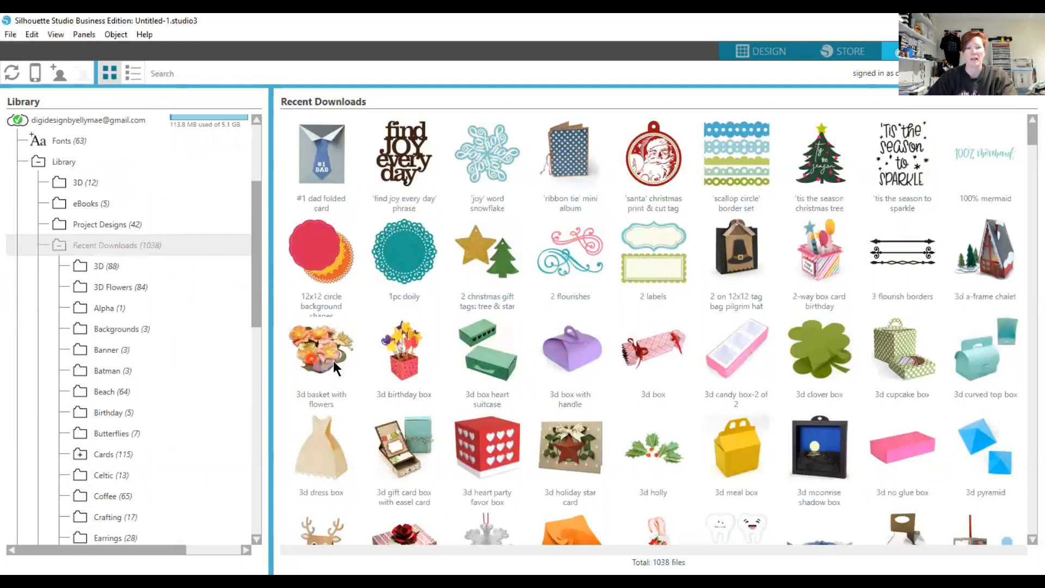
pyautogui.moveTo(401, 368)
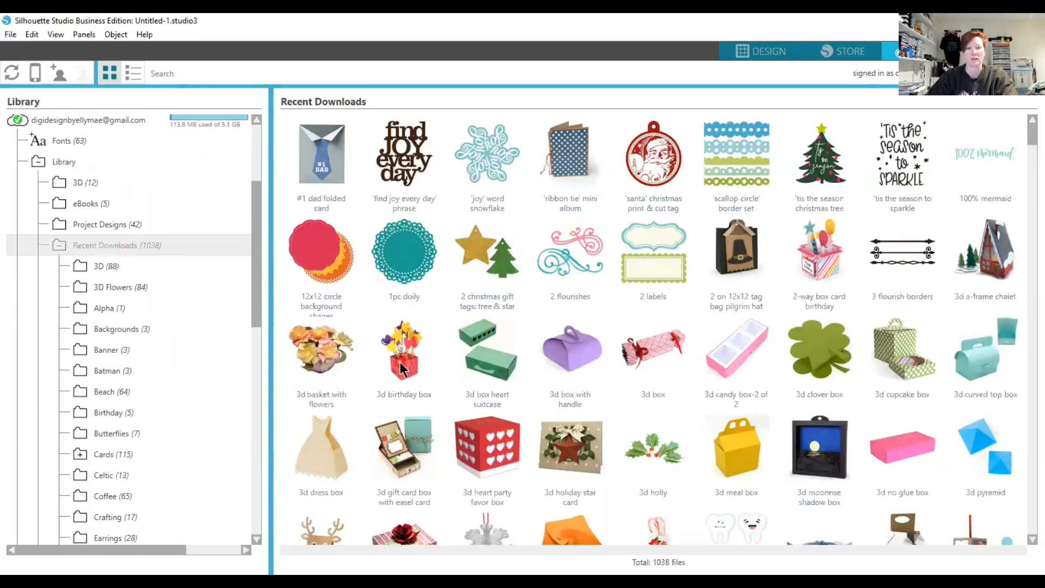
pyautogui.click(404, 368)
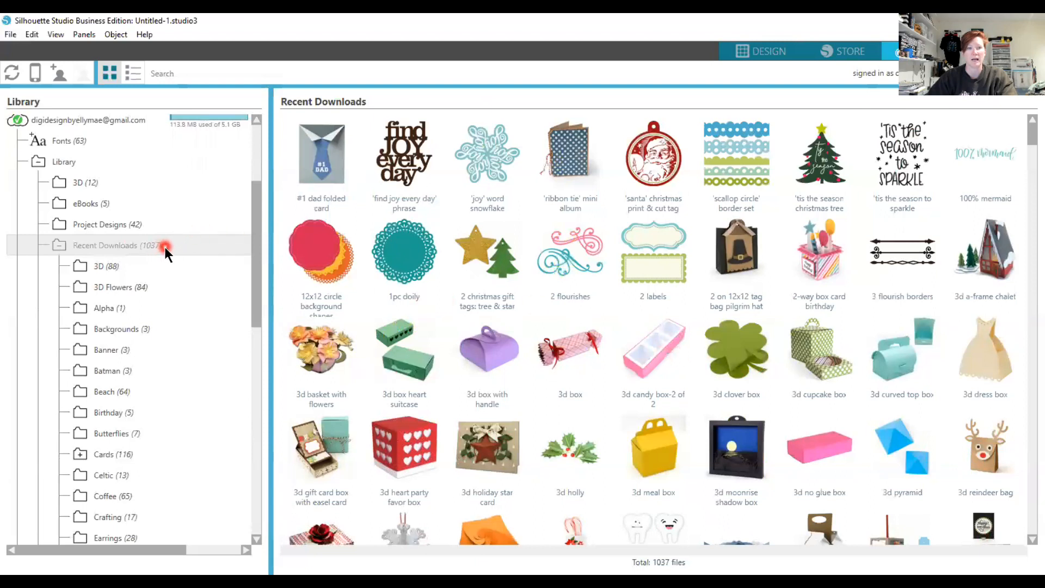
pyautogui.moveTo(172, 250)
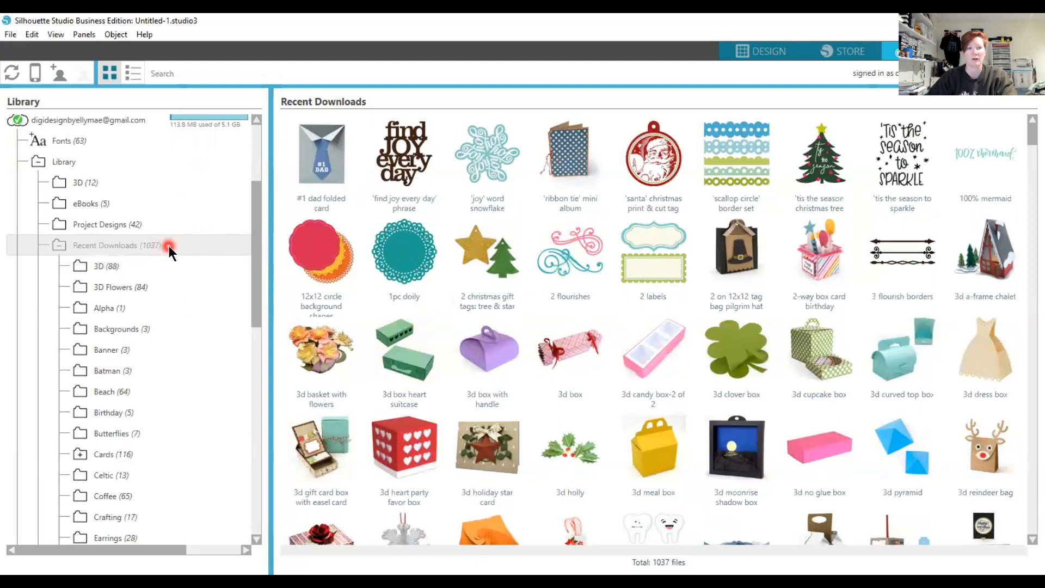
pyautogui.moveTo(137, 438)
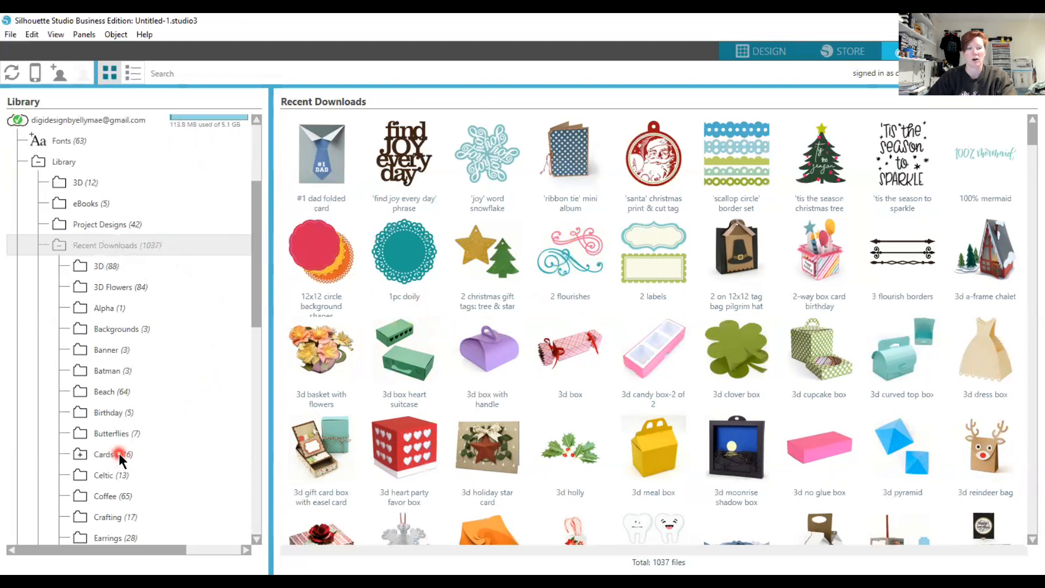
# Confirm the 3d birthday box among the Cards folder's 116 designs, then return to Recent Downloads.
pyautogui.click(104, 454)
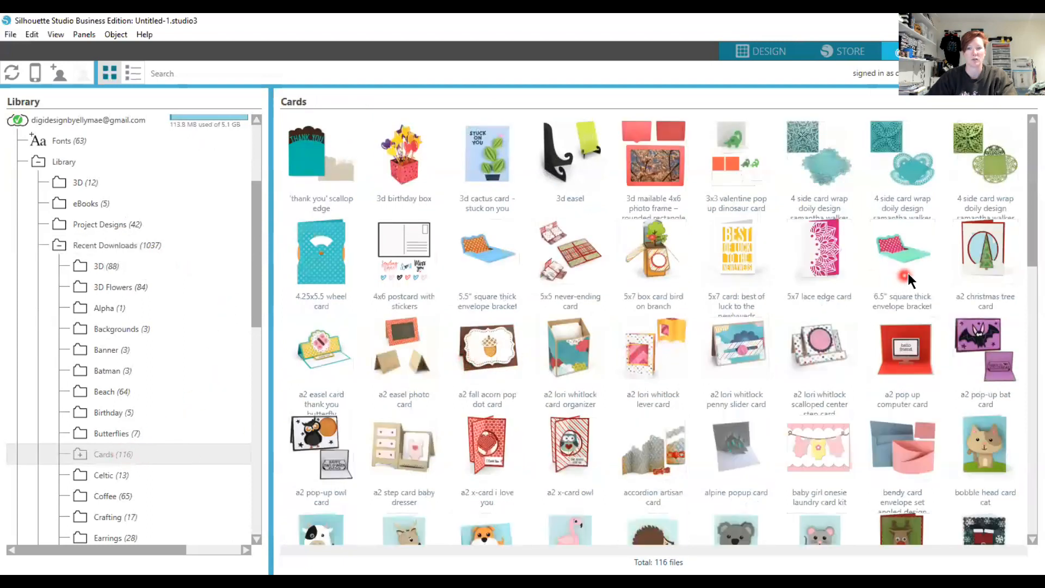
pyautogui.scroll(-3)
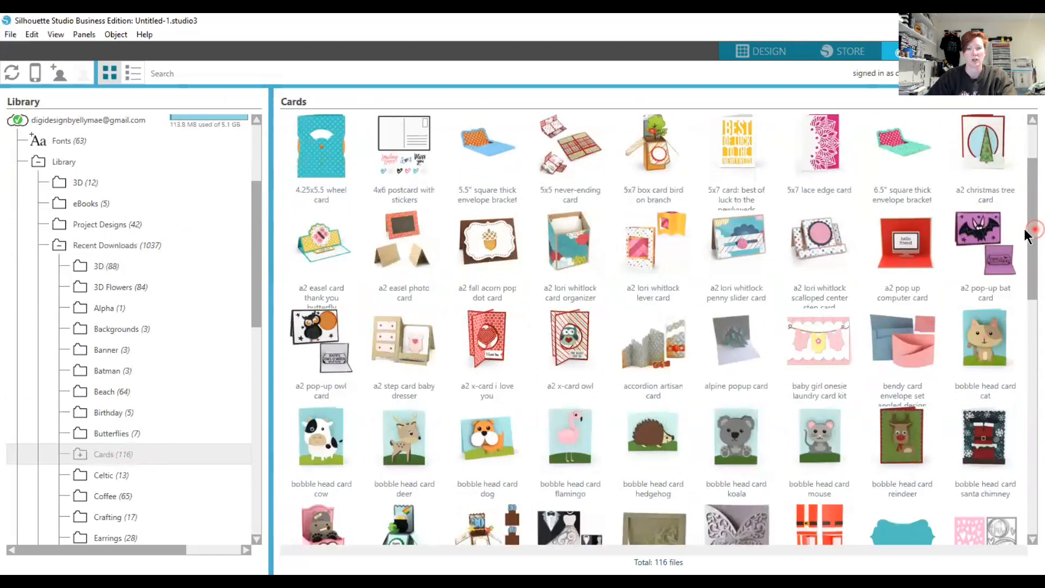
pyautogui.scroll(-3)
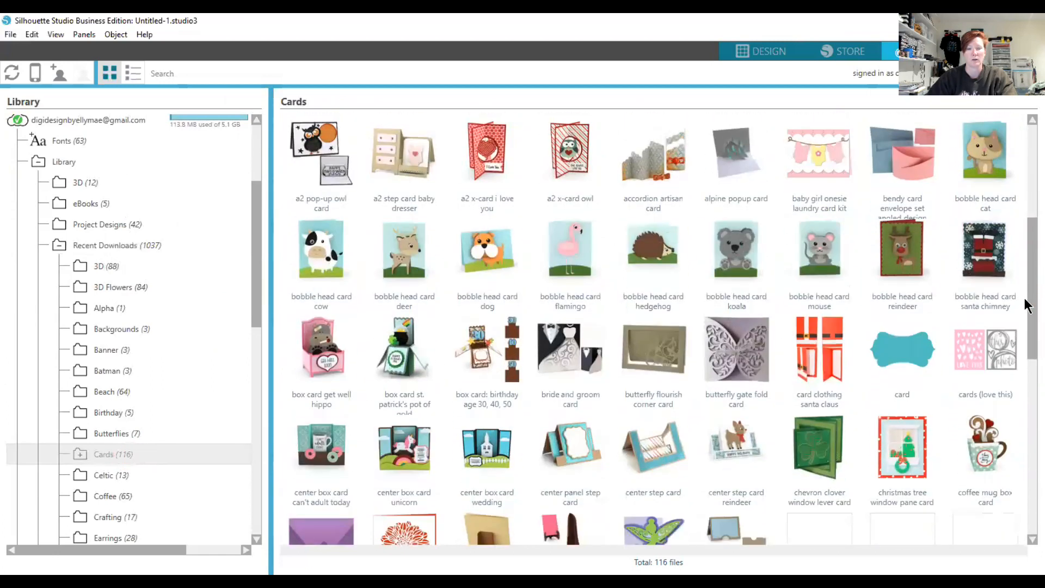
pyautogui.scroll(-3)
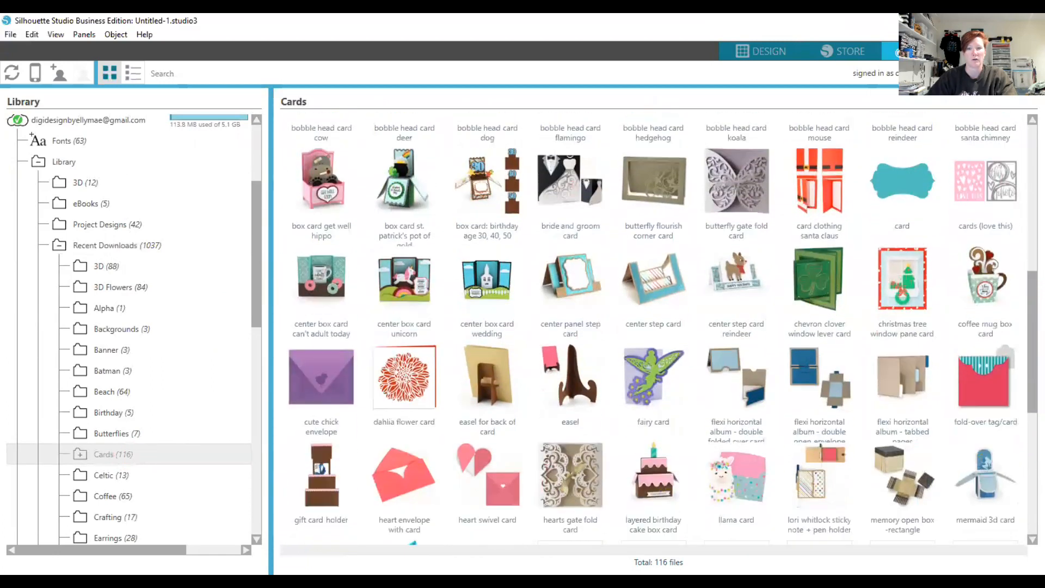
pyautogui.scroll(-3)
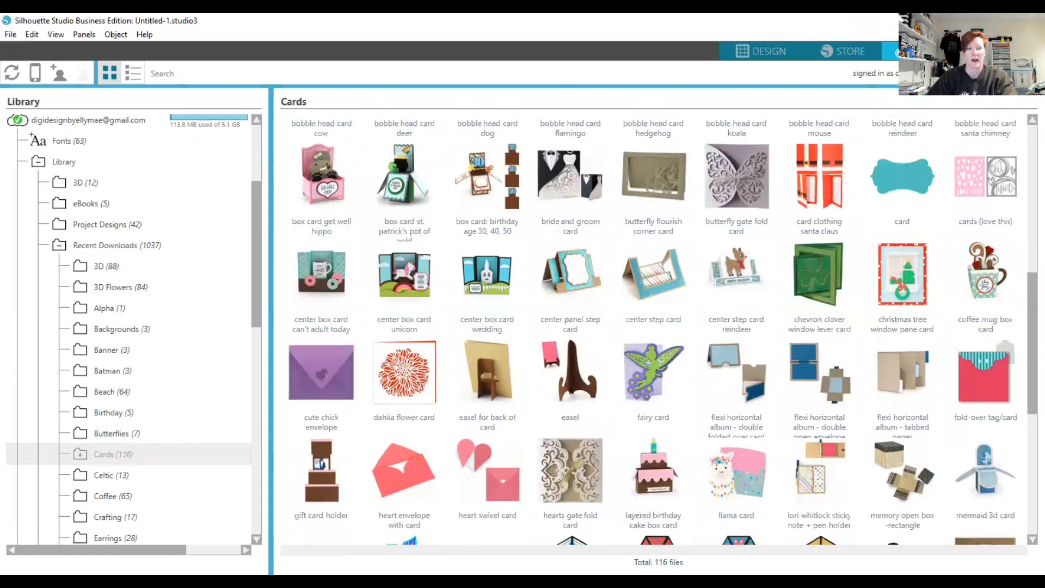
pyautogui.click(104, 245)
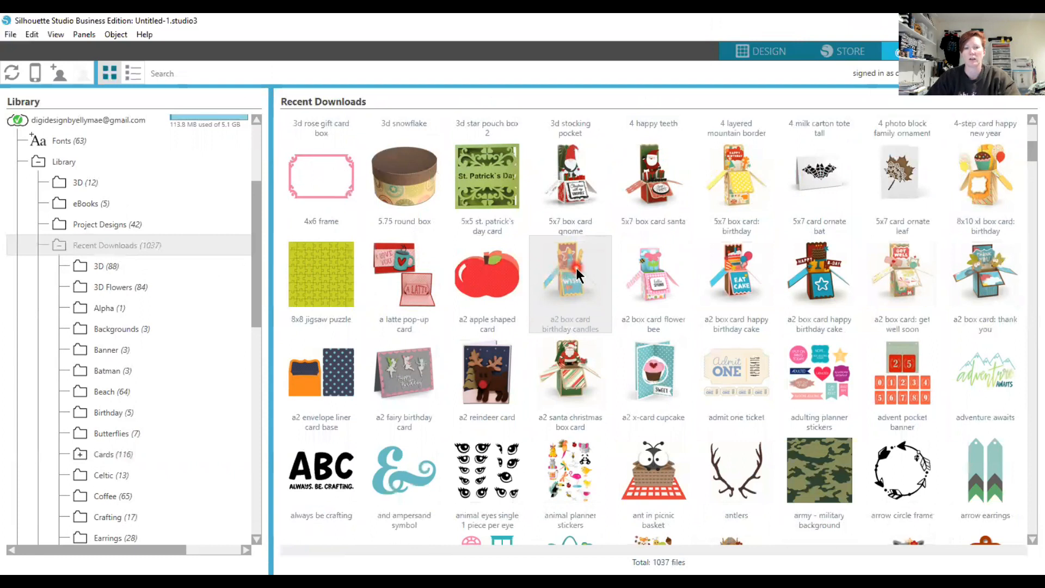
pyautogui.moveTo(595, 280)
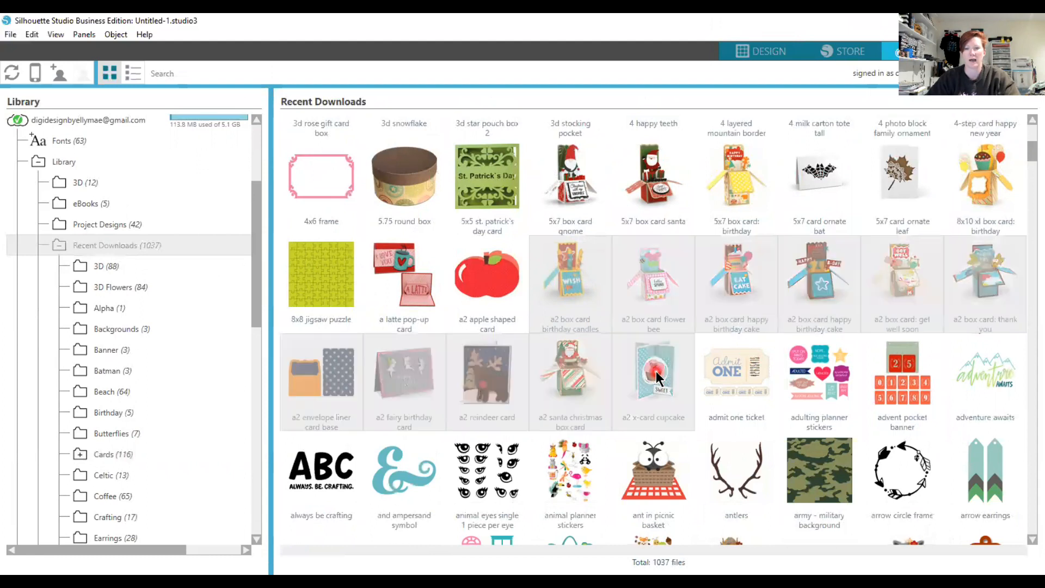
pyautogui.moveTo(591, 307)
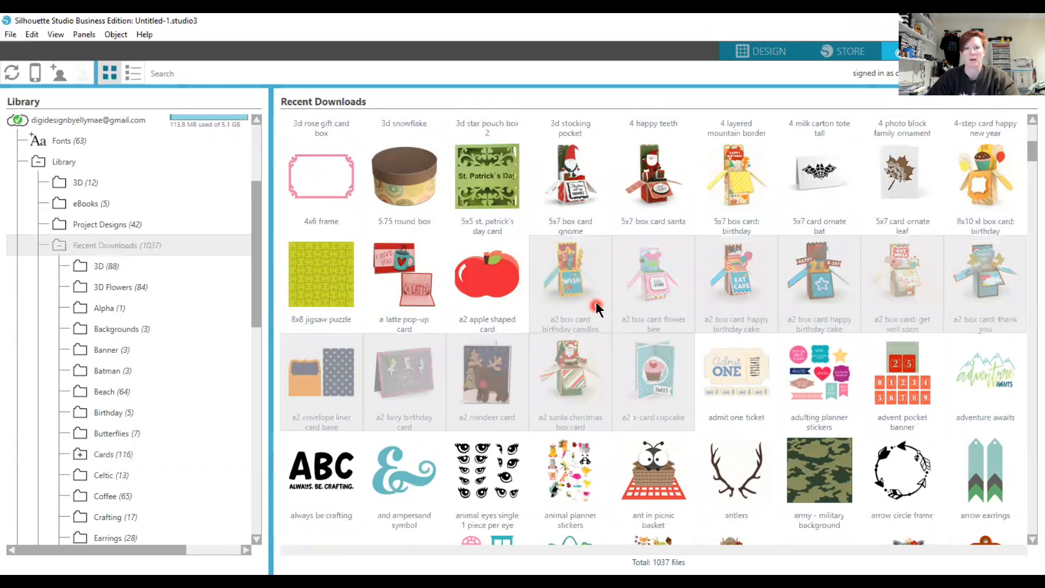
pyautogui.moveTo(567, 276)
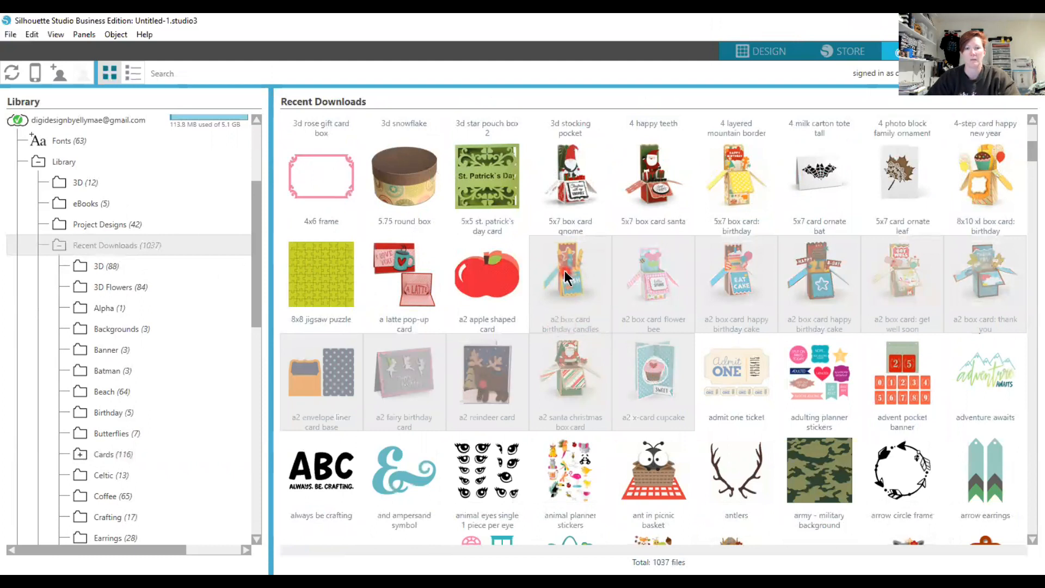
pyautogui.moveTo(575, 279)
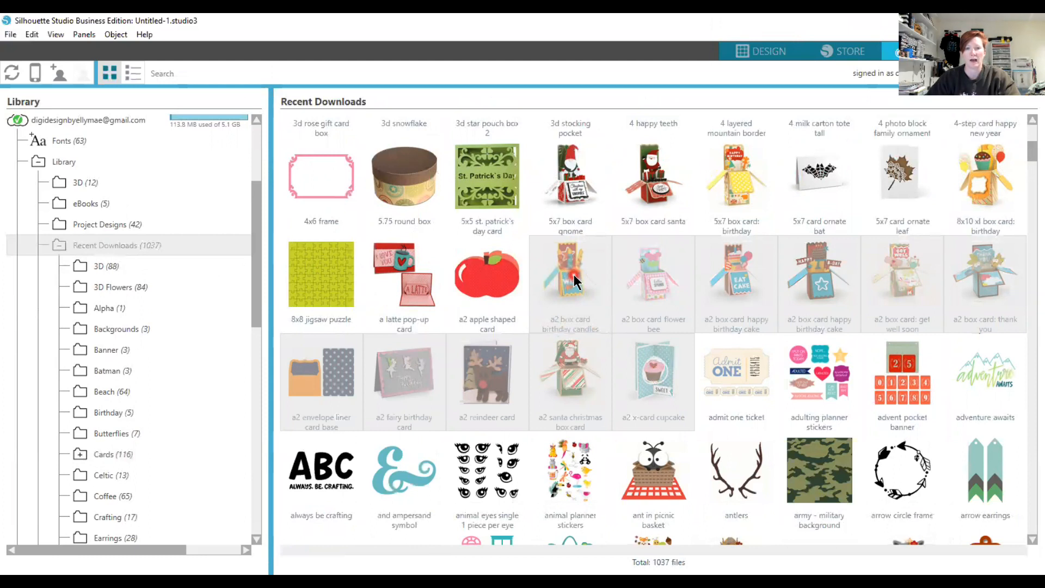
pyautogui.moveTo(597, 318)
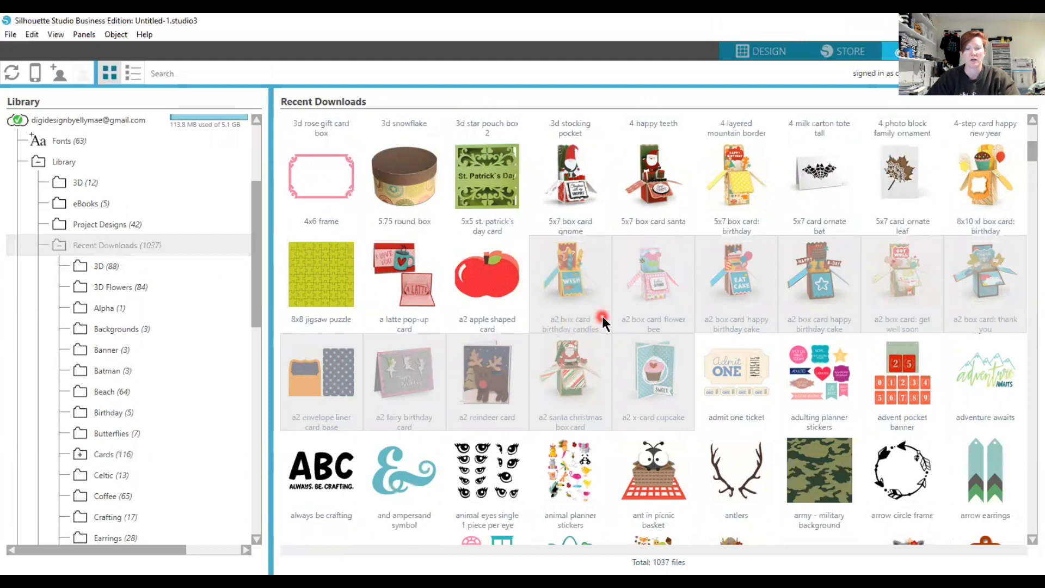
pyautogui.moveTo(660, 376)
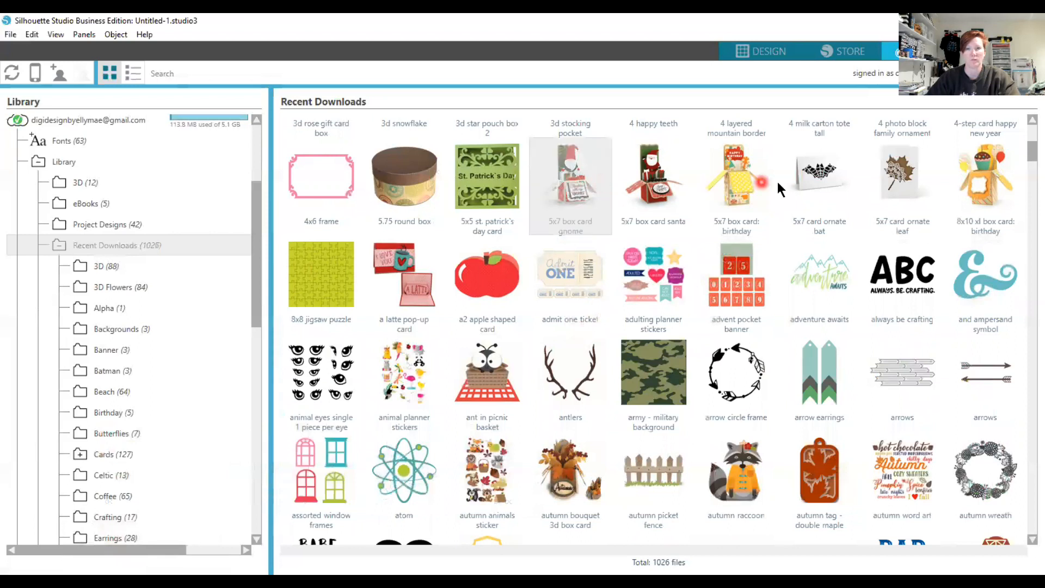
pyautogui.moveTo(726, 200)
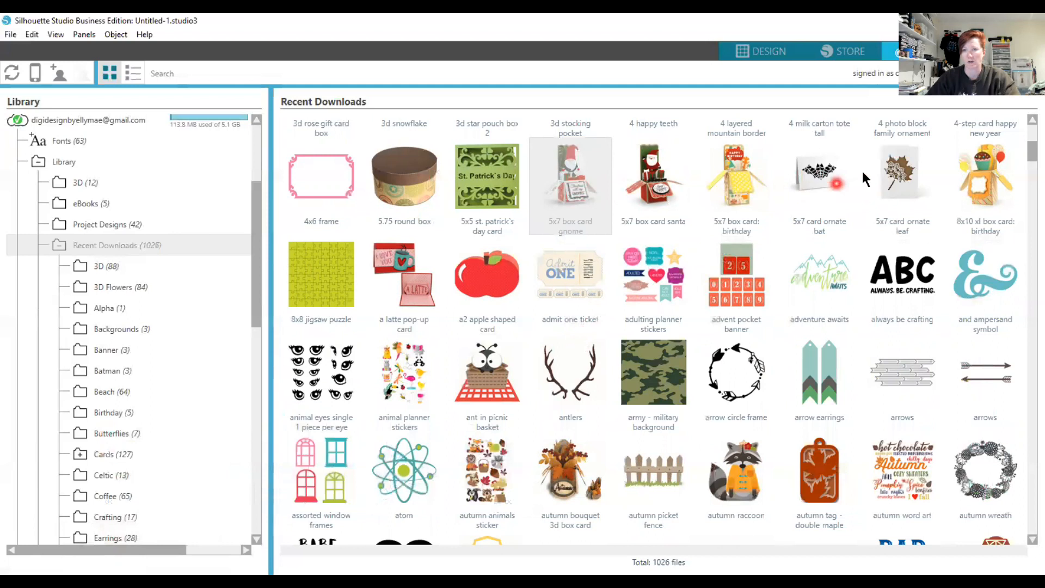
pyautogui.moveTo(682, 187)
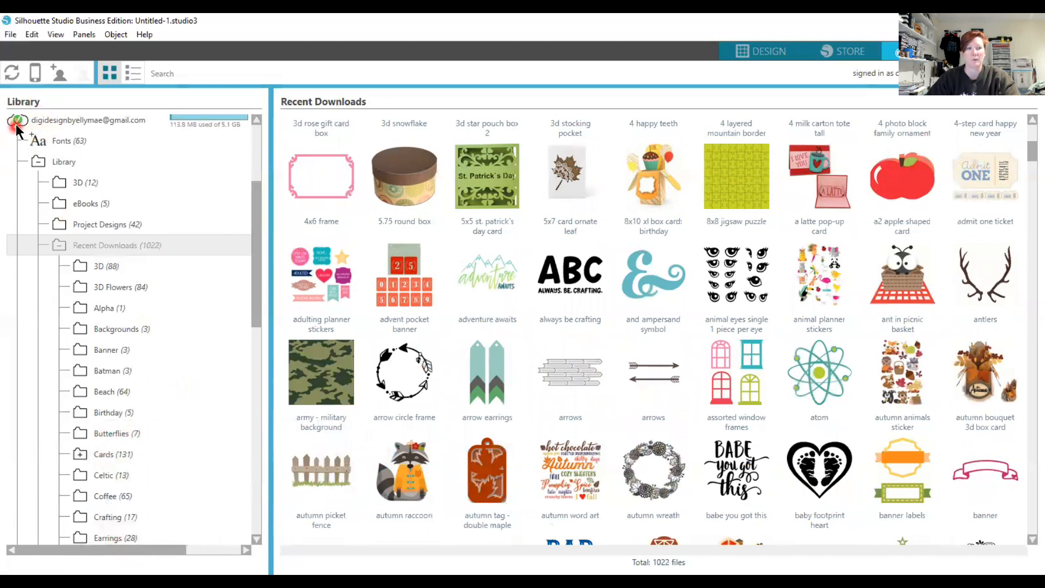
# Move the 8x10 xl box card: birthday into Cards, giving 132 cards and 1021 downloads.
pyautogui.click(13, 120)
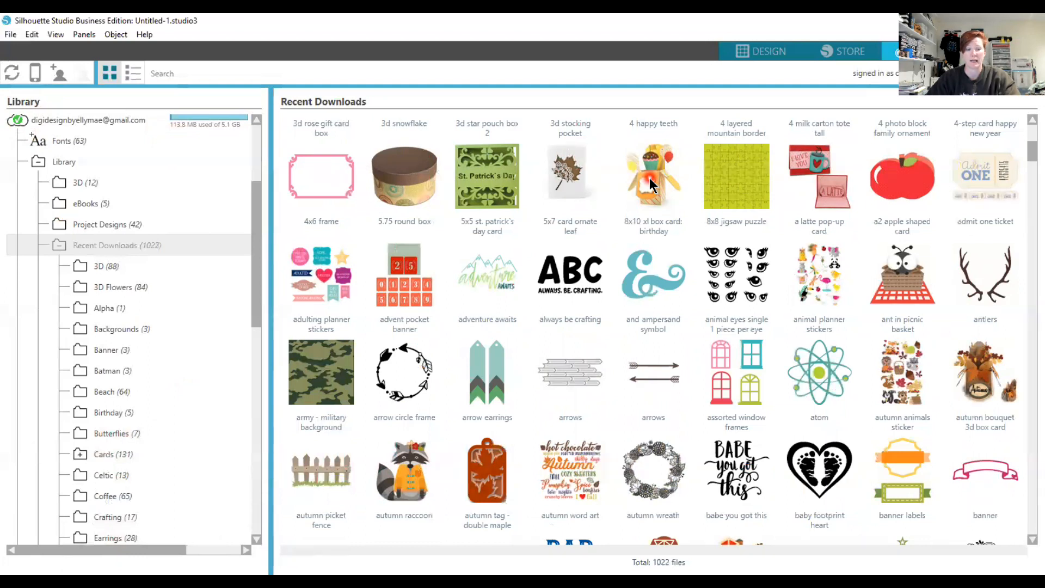
pyautogui.moveTo(187, 224)
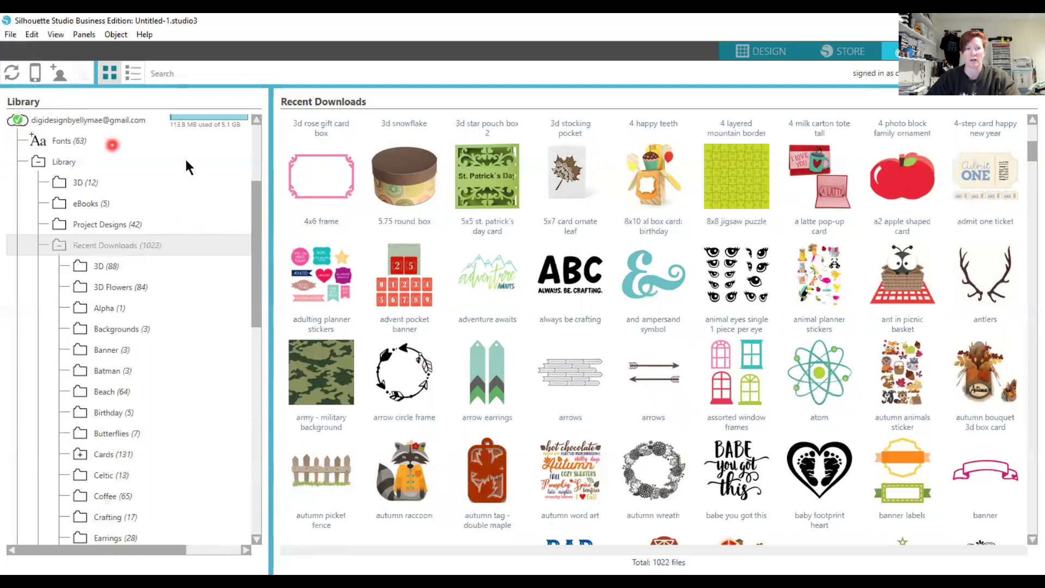
pyautogui.moveTo(536, 173)
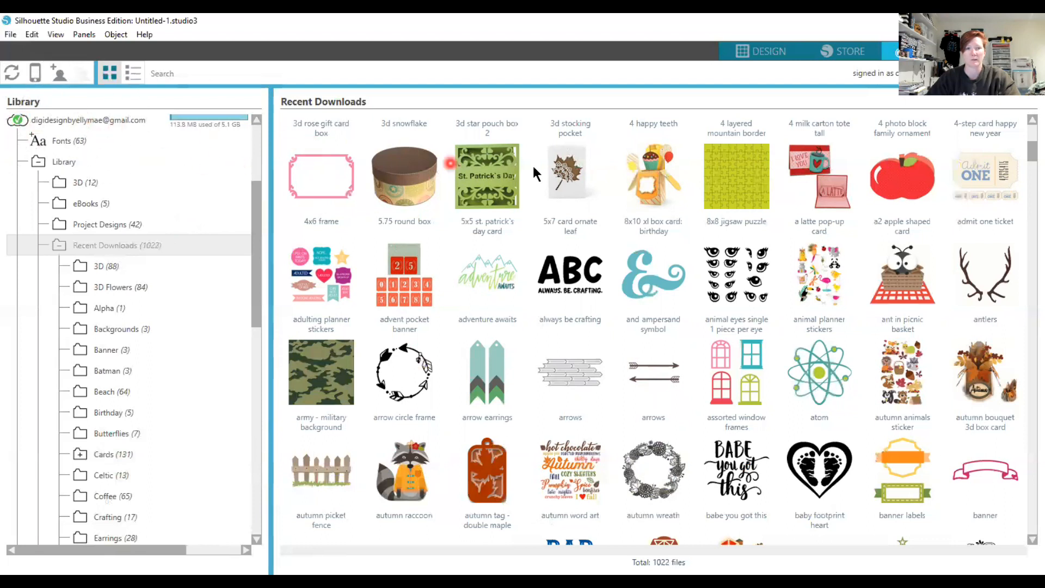
pyautogui.moveTo(655, 184)
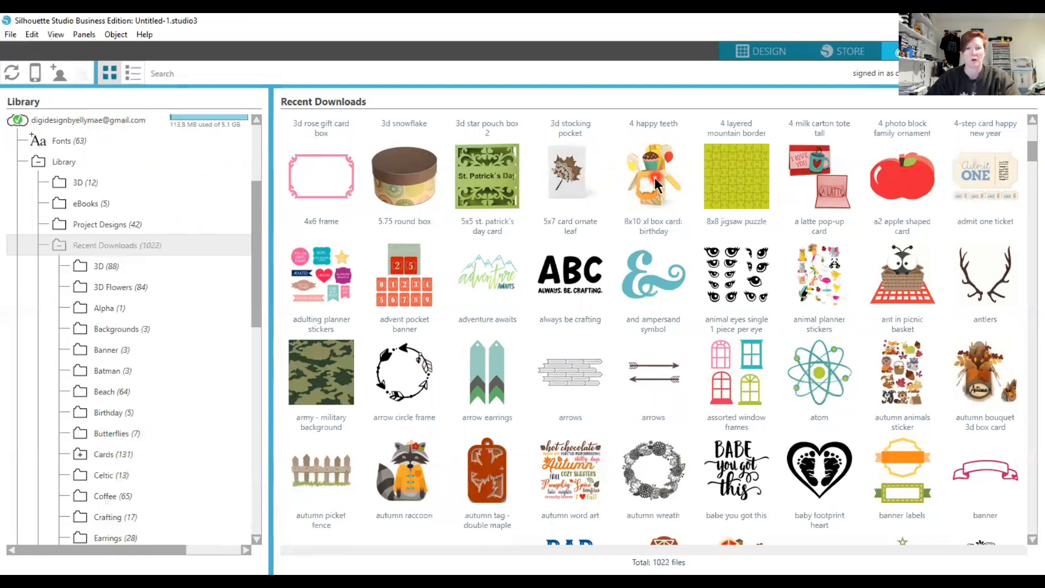
pyautogui.click(653, 175)
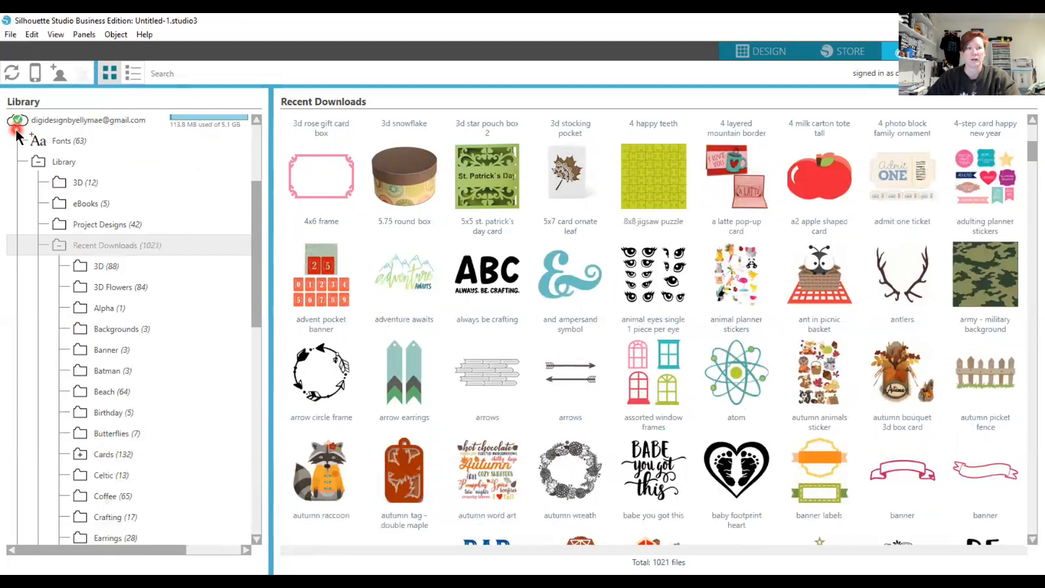
pyautogui.moveTo(16, 152)
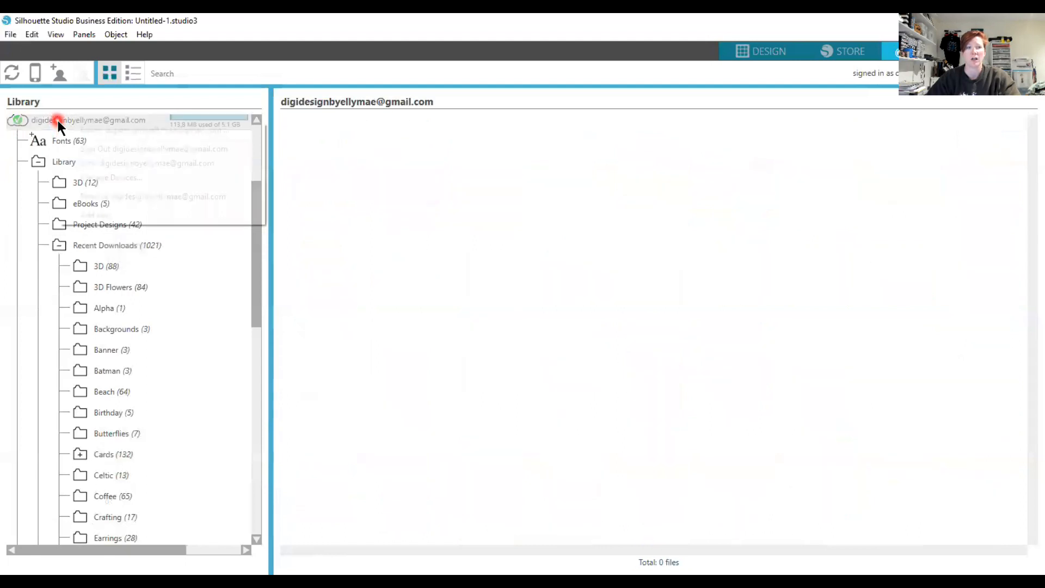
# Sync the reorganised library with the signed-in cloud account from the account's options.
pyautogui.rightClick(59, 119)
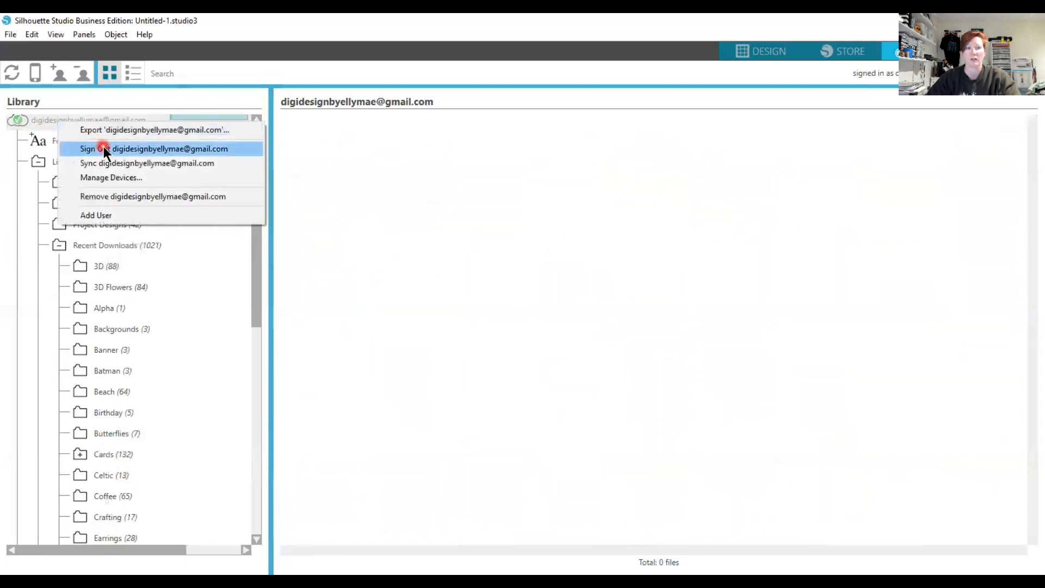
pyautogui.moveTo(142, 164)
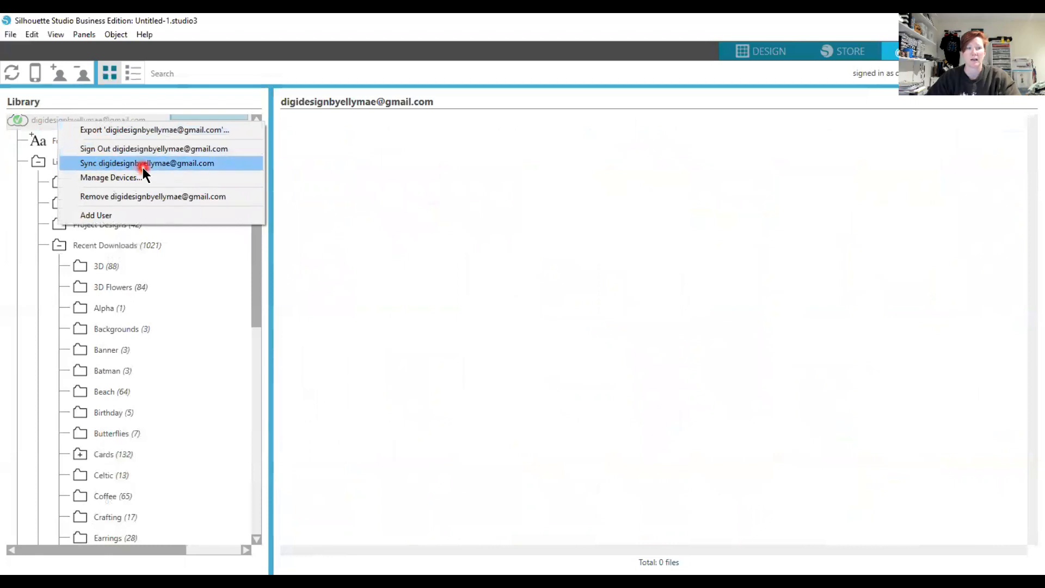
pyautogui.click(148, 163)
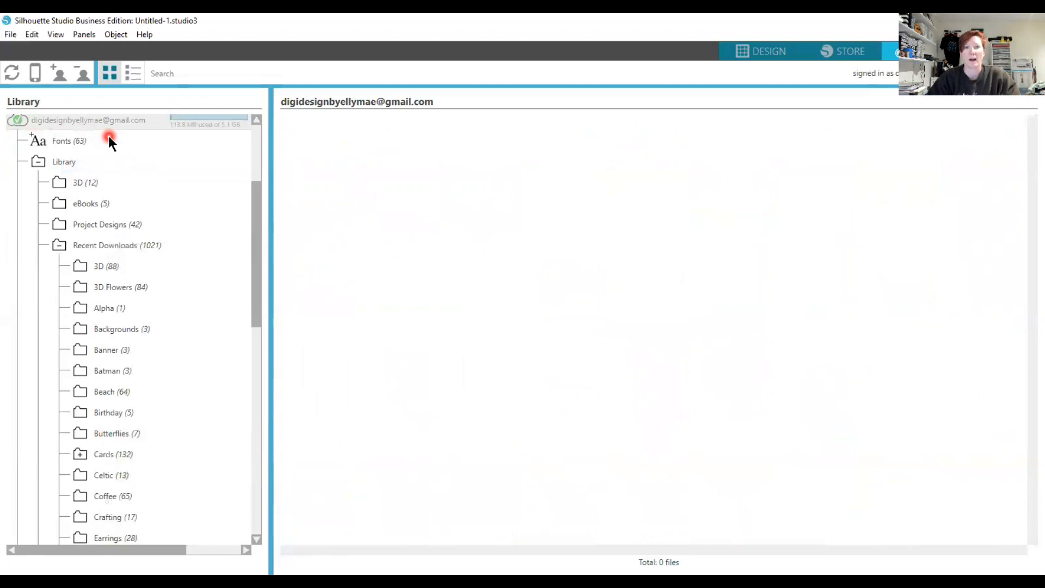
pyautogui.rightClick(86, 119)
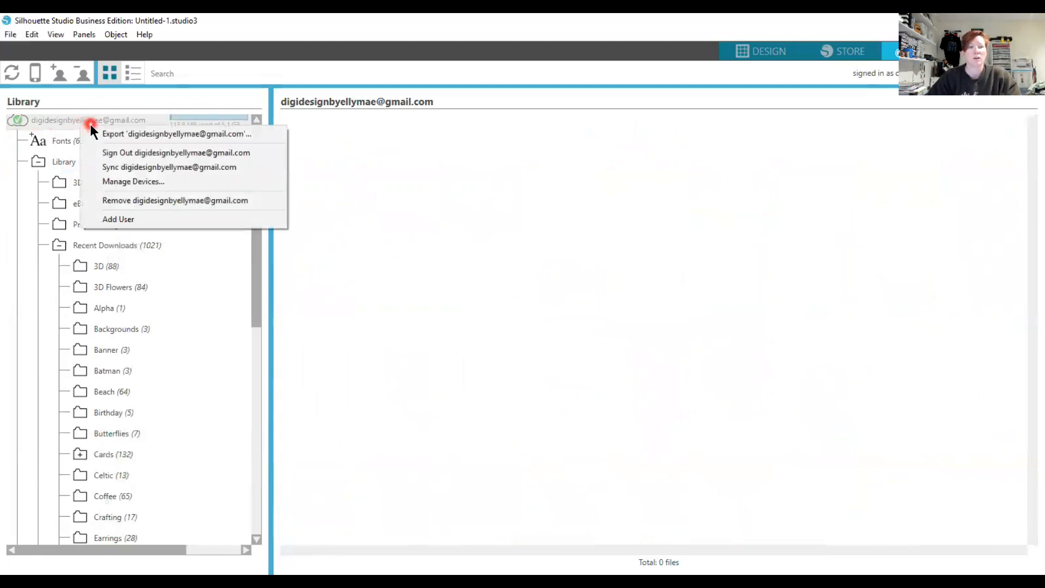
pyautogui.moveTo(157, 158)
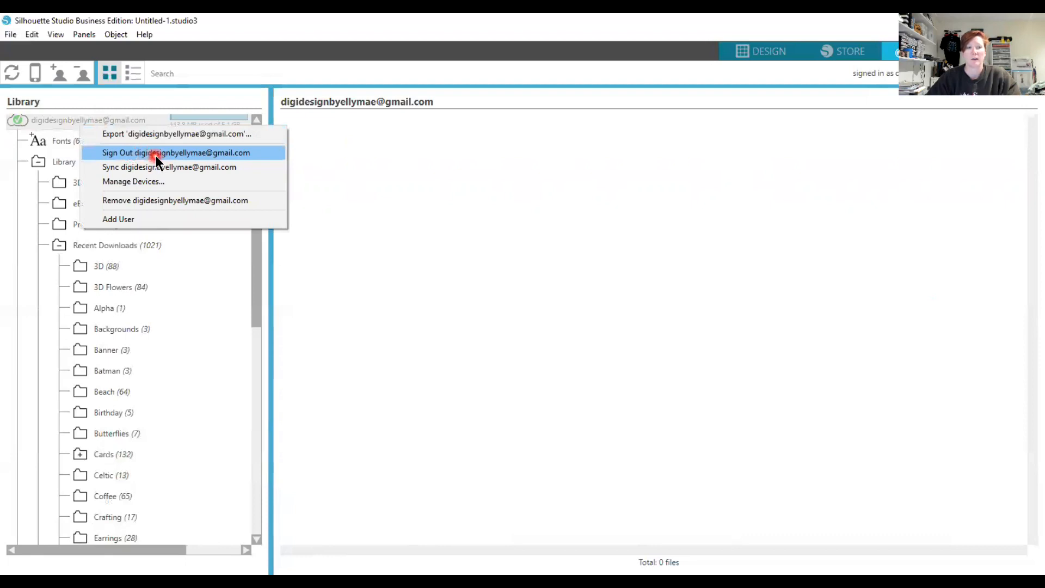
pyautogui.moveTo(668, 148)
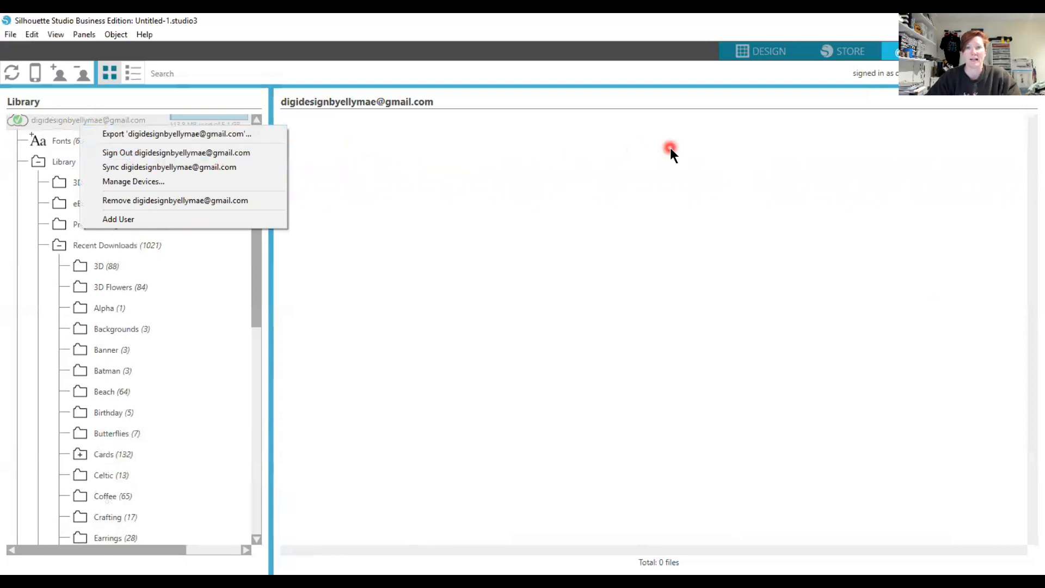